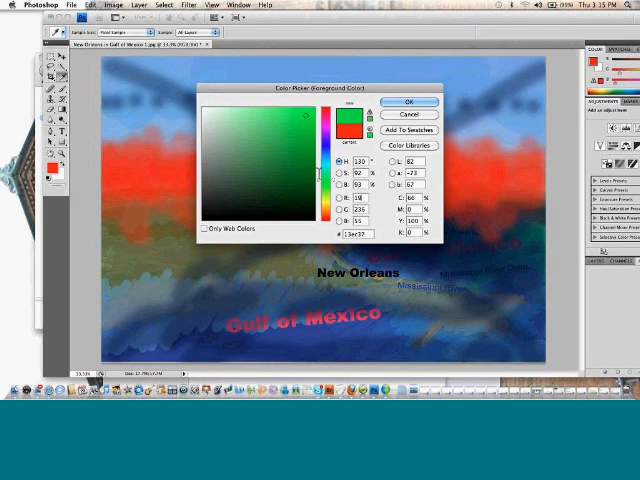
Step: Pick a darker green in the Color Picker and confirm it as the foreground colour
{"action": "left_click", "coordinate": [295, 152]}
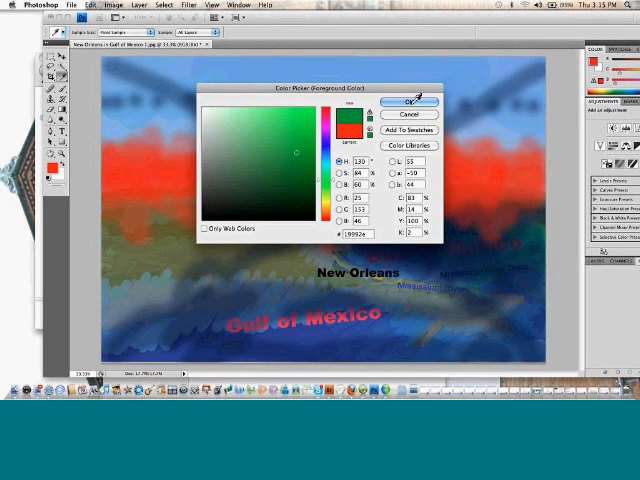
{"action": "left_click", "coordinate": [408, 101]}
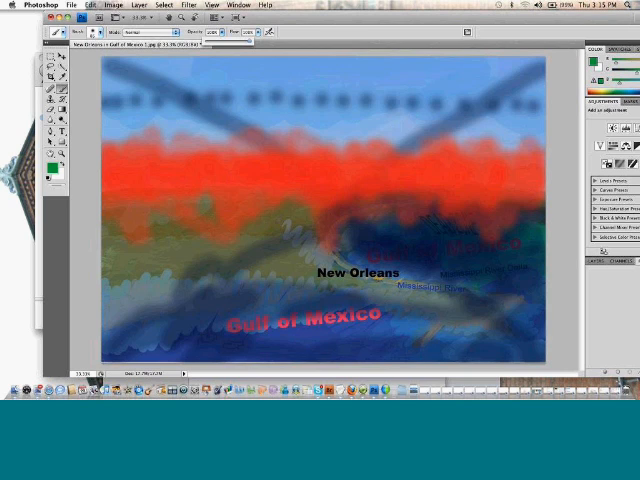
Step: Brush a large green S curve over the blurred New Orleans map
{"action": "left_click", "coordinate": [345, 145]}
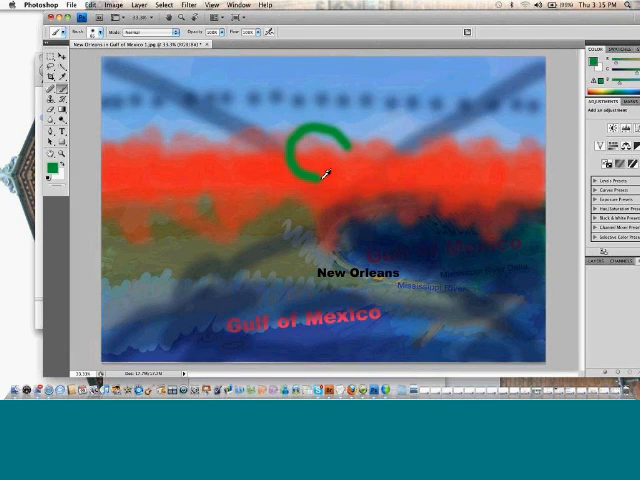
{"action": "left_click_drag", "start_coordinate": [325, 165], "coordinate": [335, 195]}
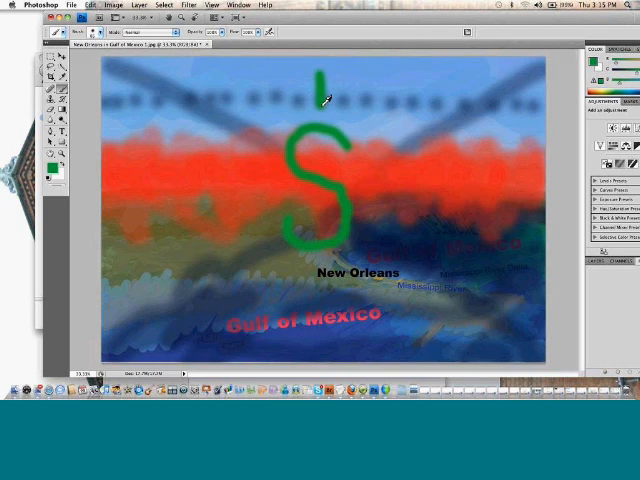
{"action": "mouse_move", "coordinate": [318, 175]}
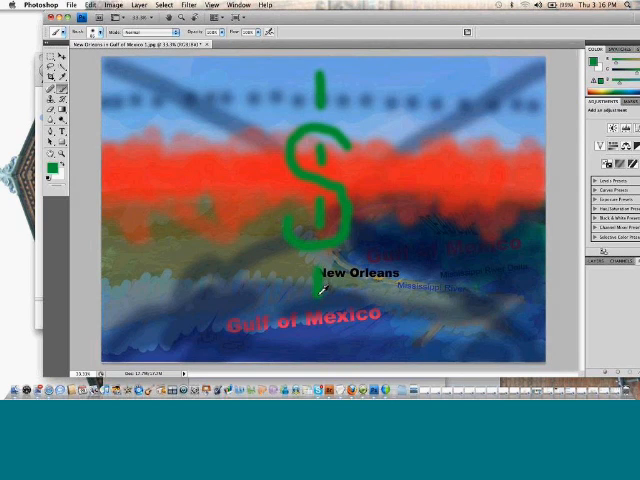
{"action": "mouse_move", "coordinate": [500, 140]}
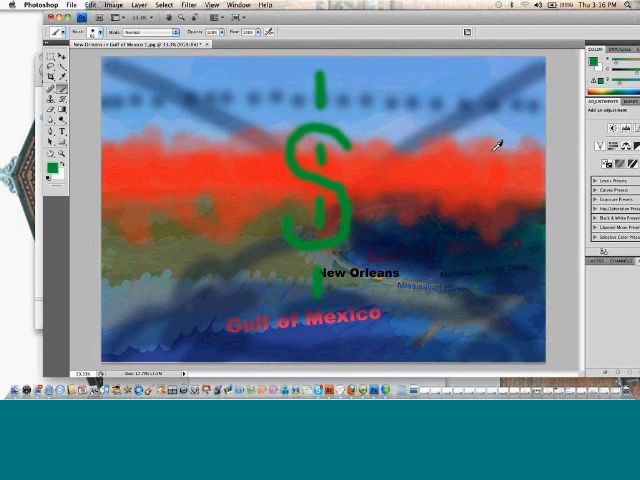